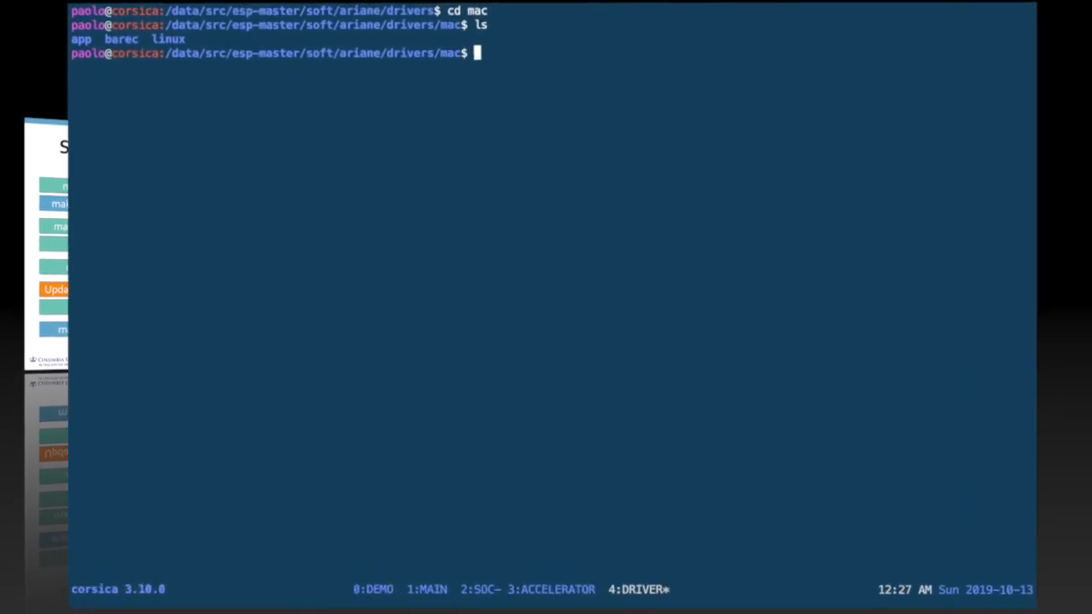
# Enter the barec/ folder of the MAC driver and list its contents.
pyautogui.write('cd barec/')
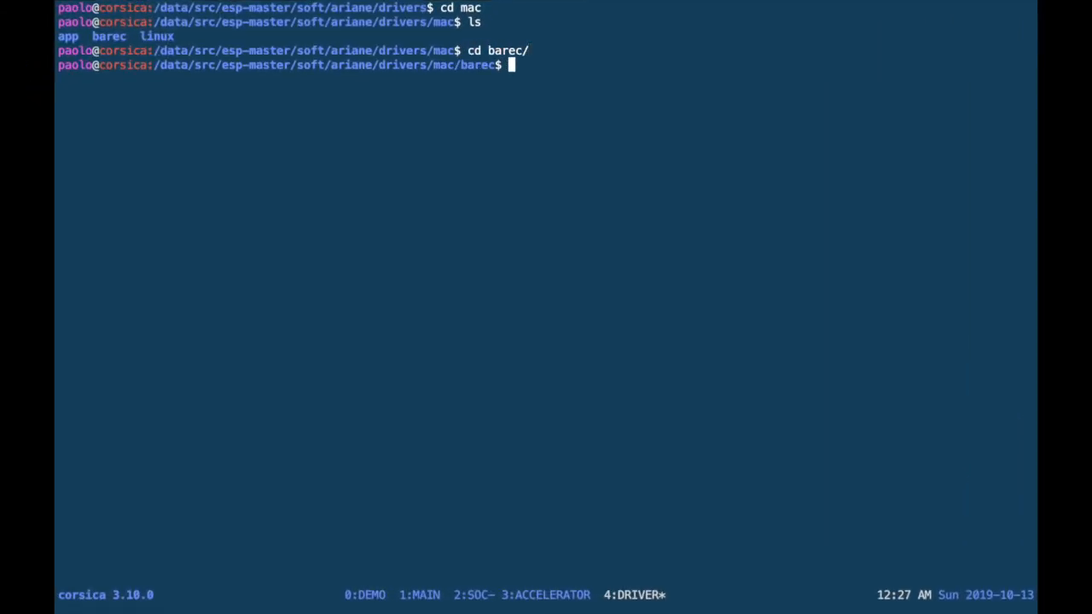
pyautogui.write('ls')
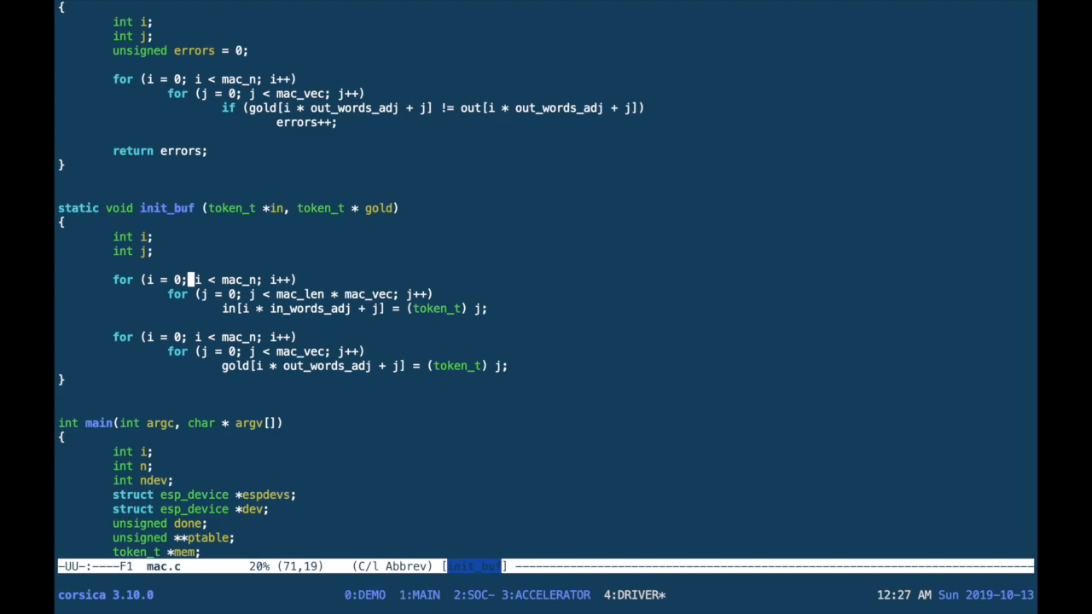
# Browse the testbench sources, then rewrite init_buf with int loop variables computing golden outputs.
pyautogui.press('C-x C-f')
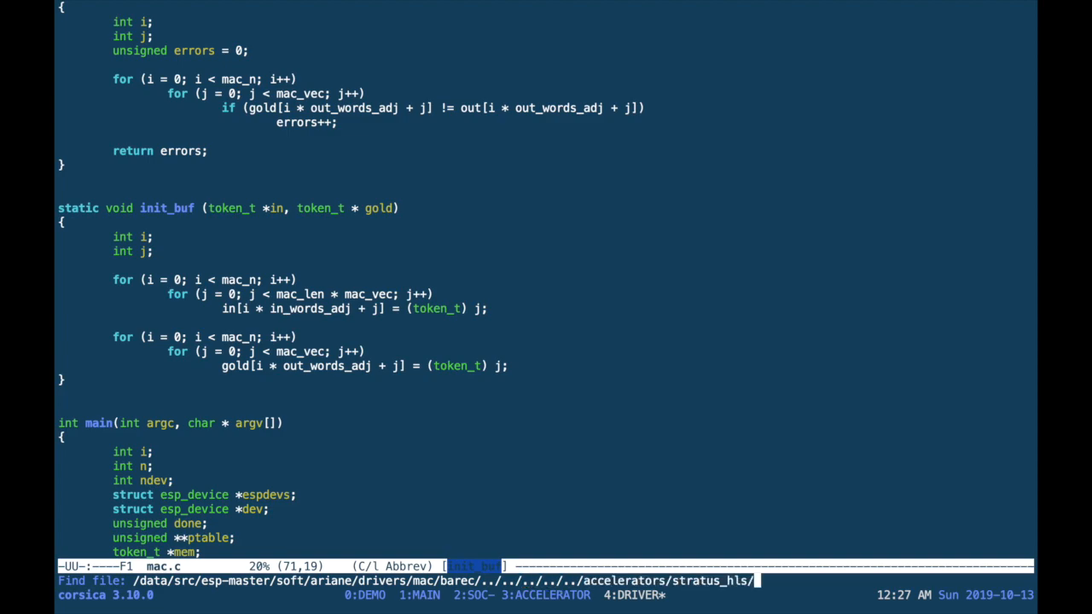
pyautogui.write('tb')
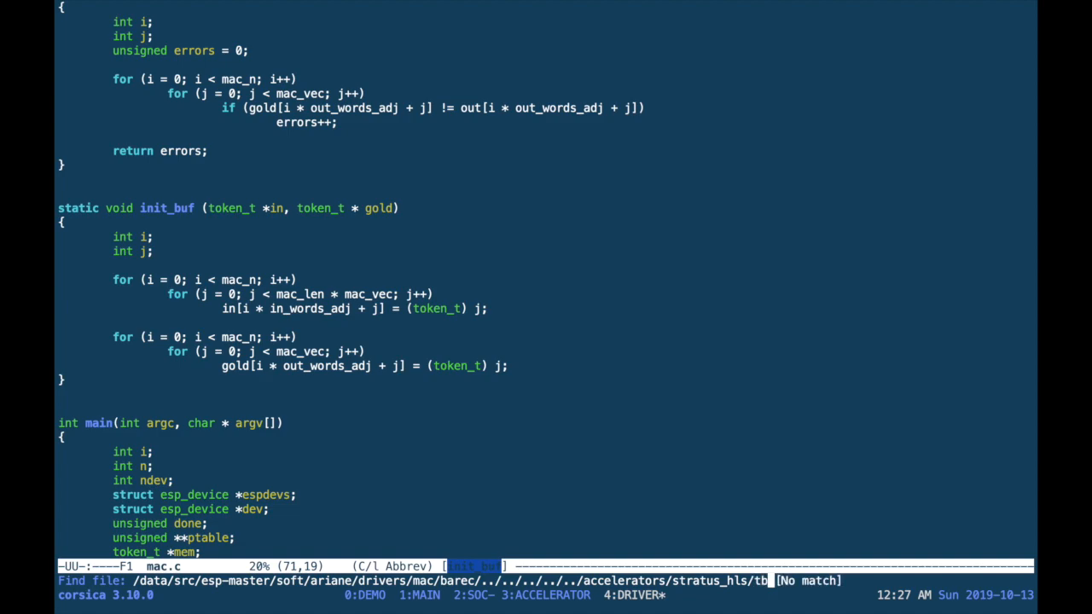
pyautogui.write('ma')
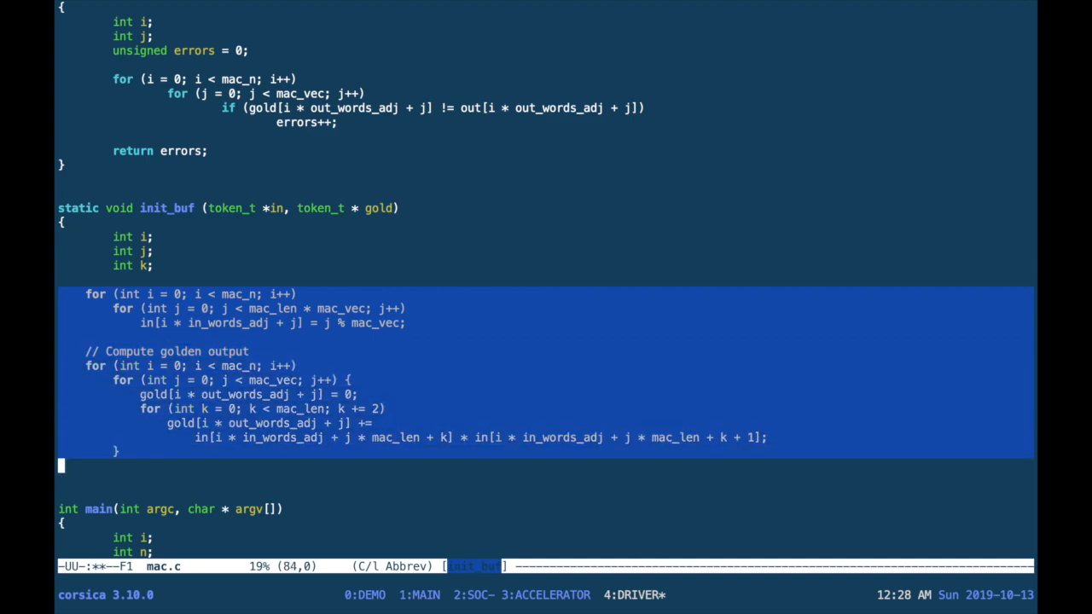
pyautogui.write('int')
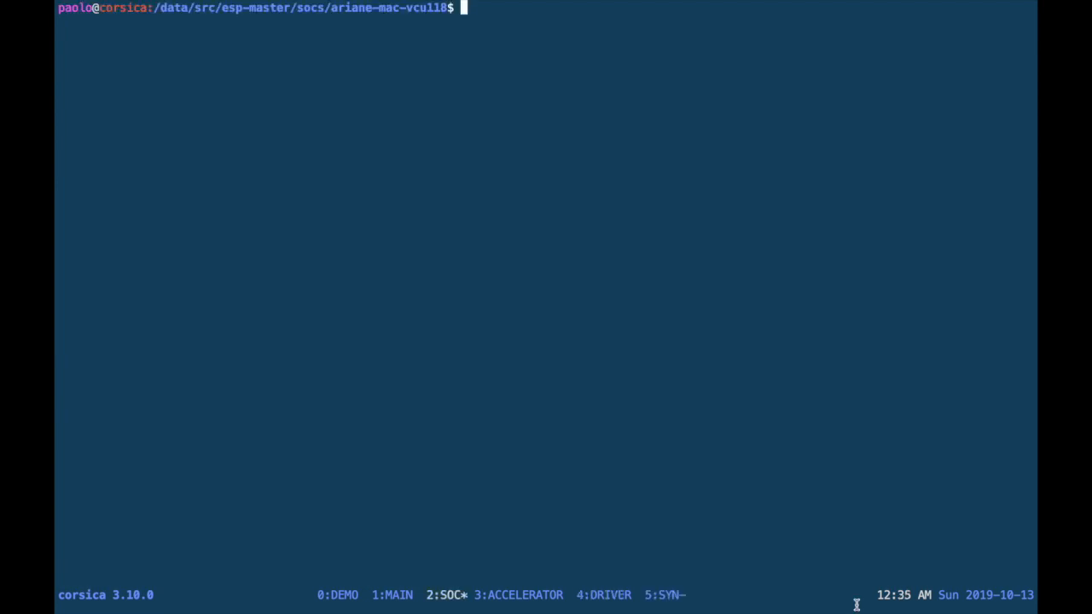
# Run make esp-xconfig in the ariane-mac-vcu118 SoC folder.
pyautogui.write('make')
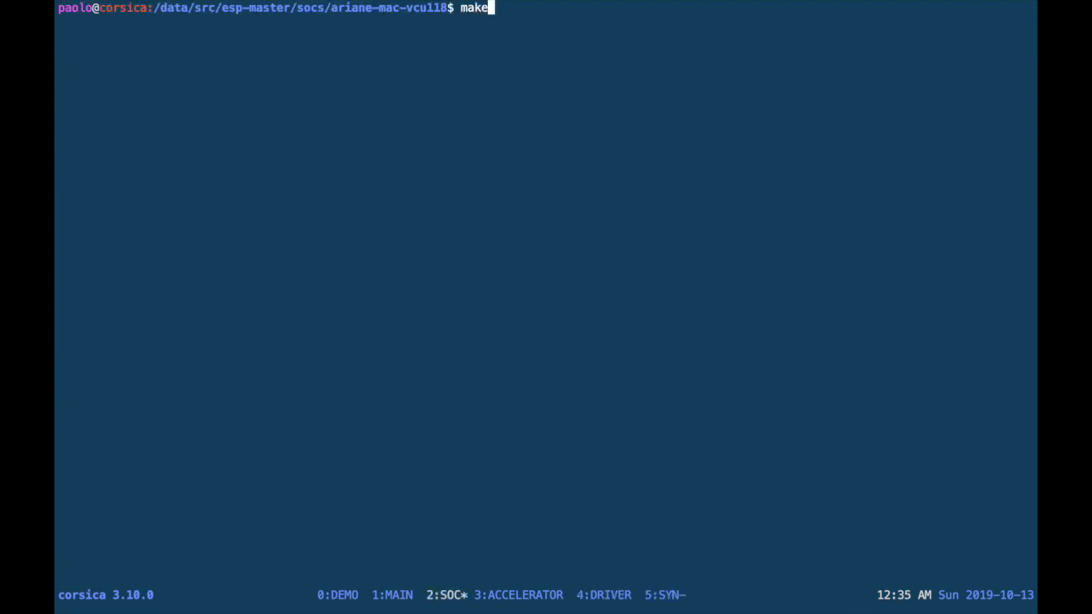
pyautogui.write('esp-')
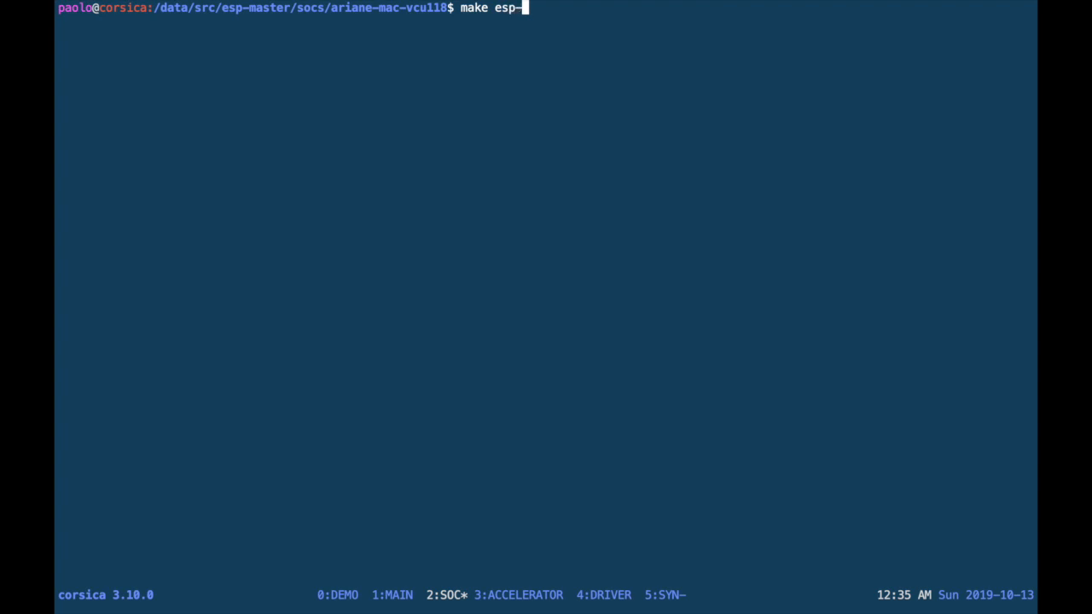
pyautogui.write('xconfi')
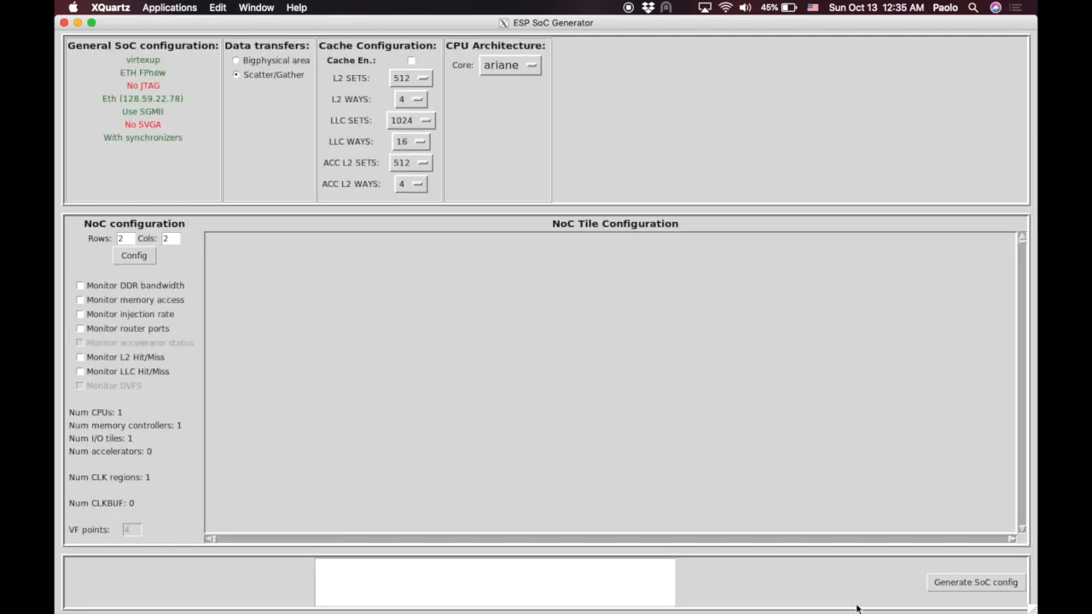
# Load the 2x2 tile grid, set tile (1,0) to the MAC accelerator, generate the config and quit.
pyautogui.click(133, 256)
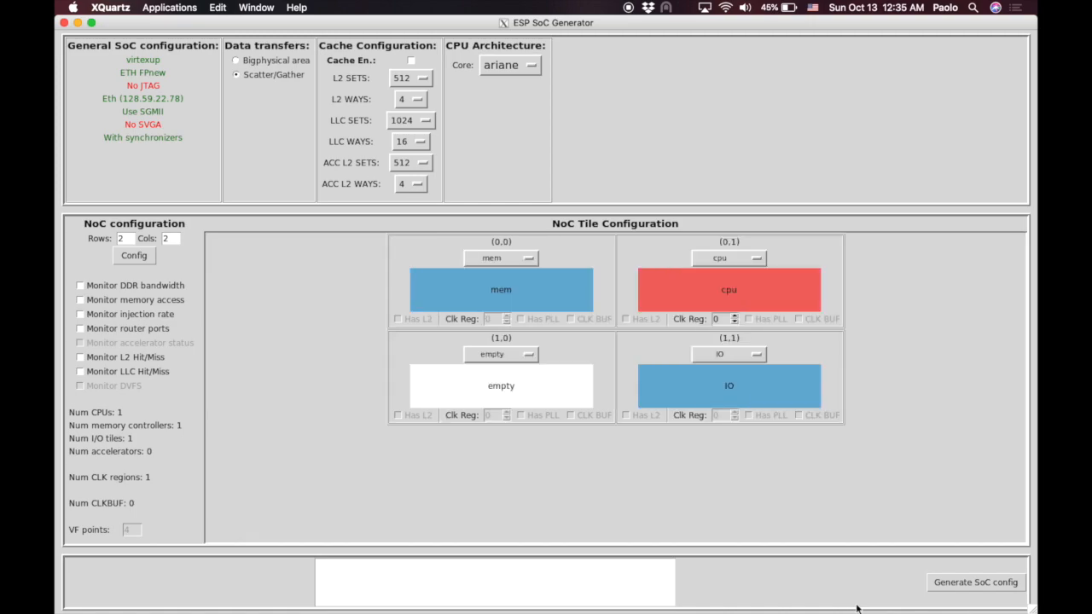
pyautogui.moveTo(674, 437)
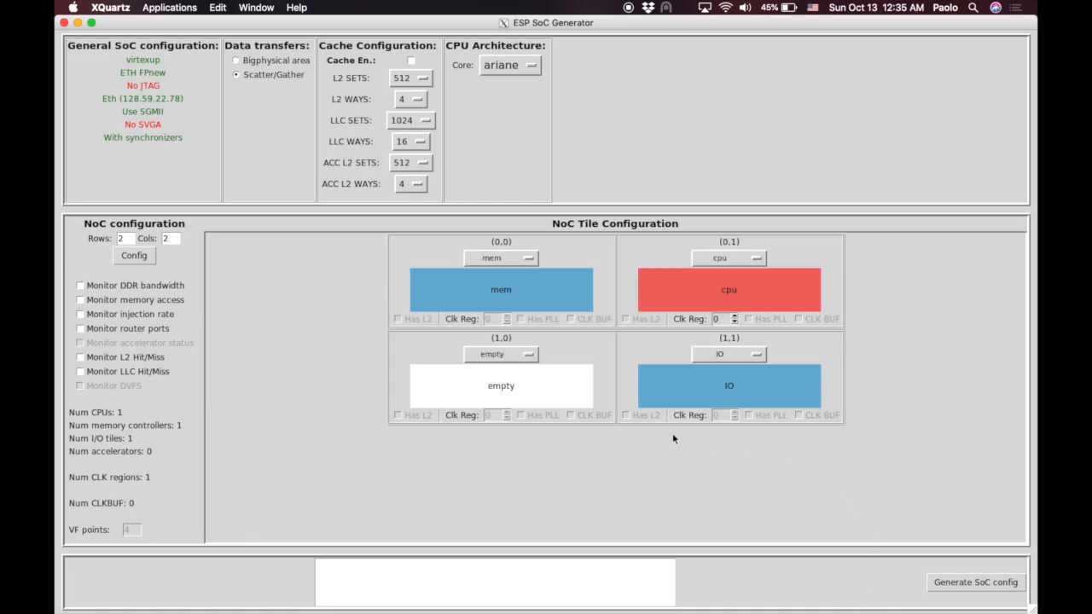
pyautogui.click(501, 353)
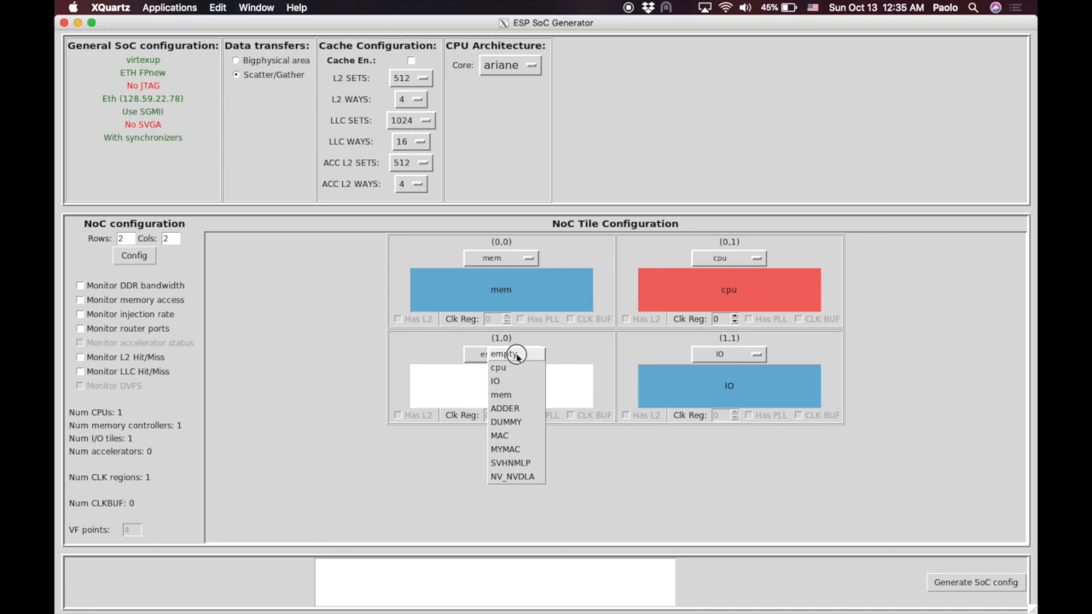
pyautogui.click(499, 436)
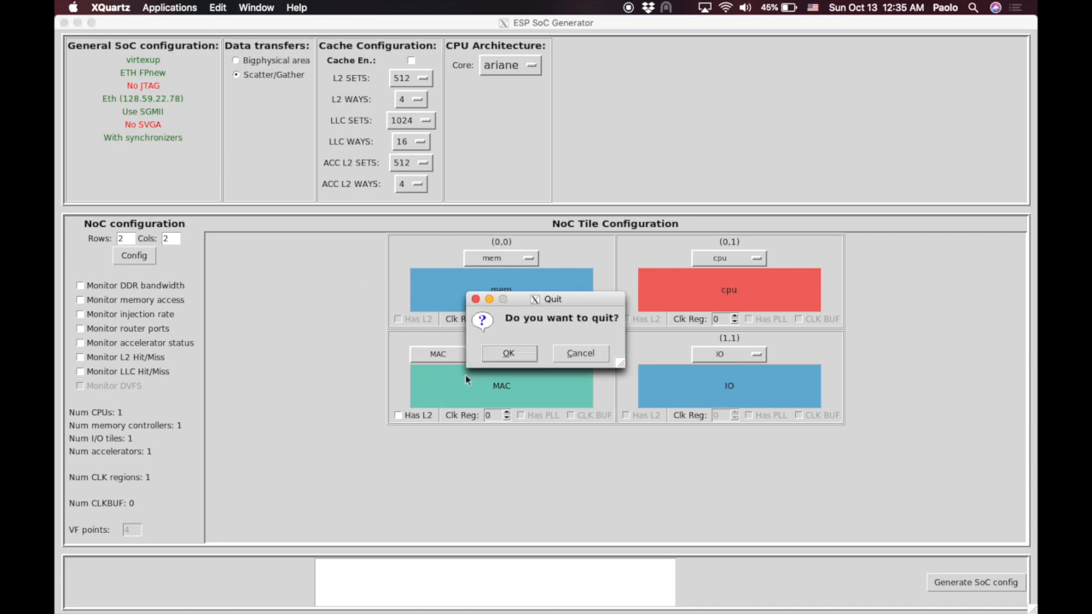
pyautogui.click(508, 353)
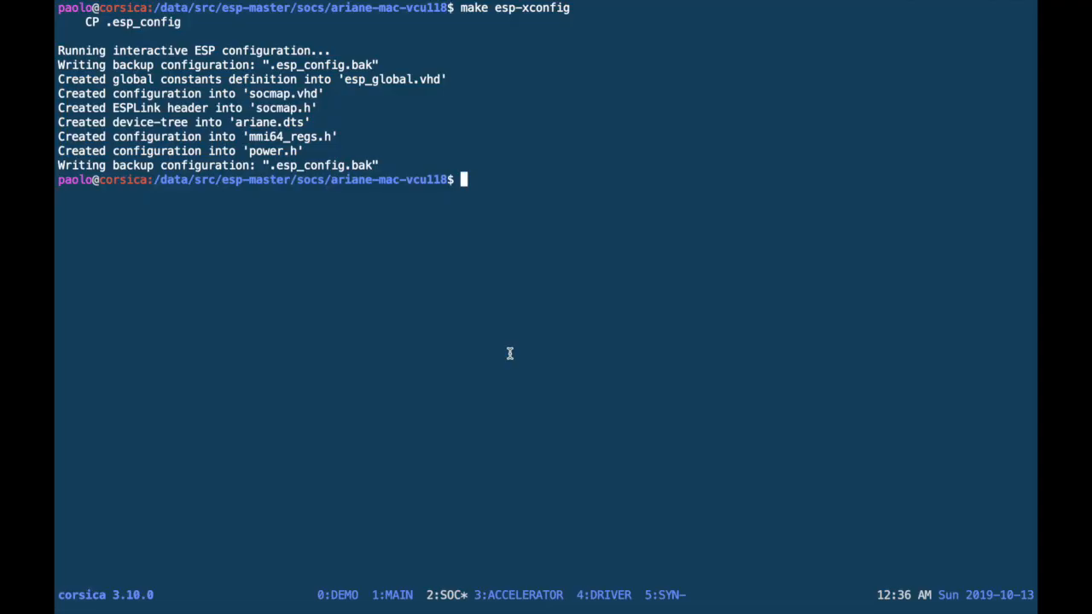
# Generate the accelerator RTL with make sldgen in the SoC folder.
pyautogui.write(',')
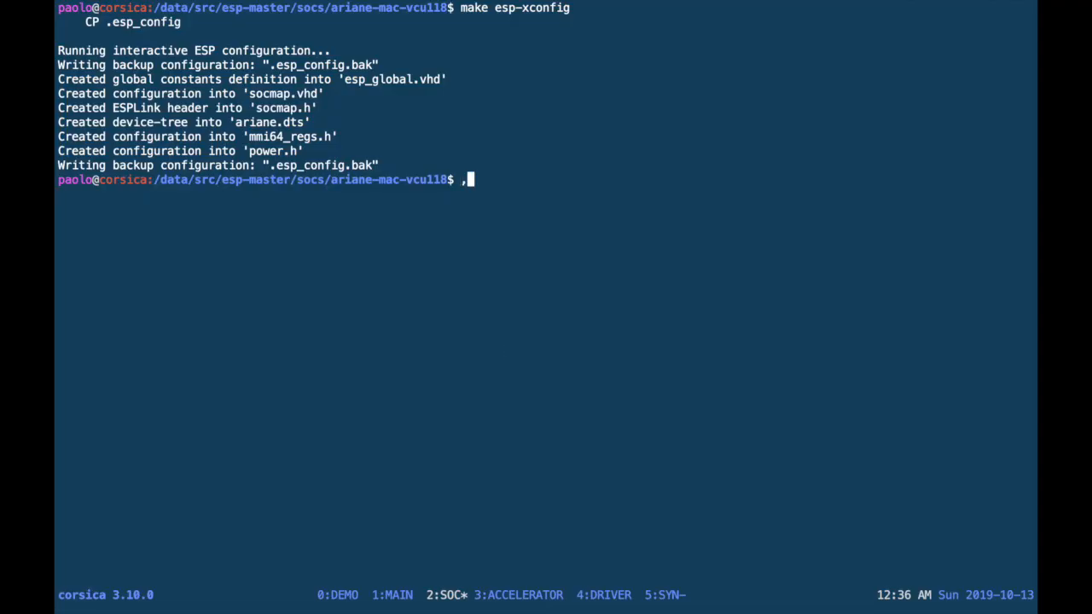
pyautogui.write('make')
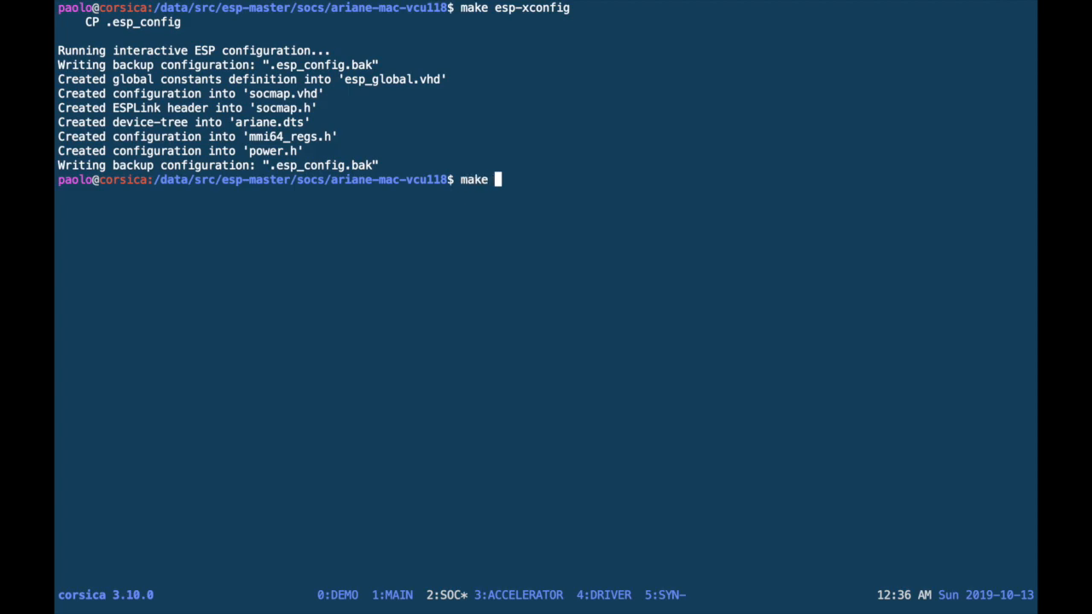
pyautogui.write('sldg')
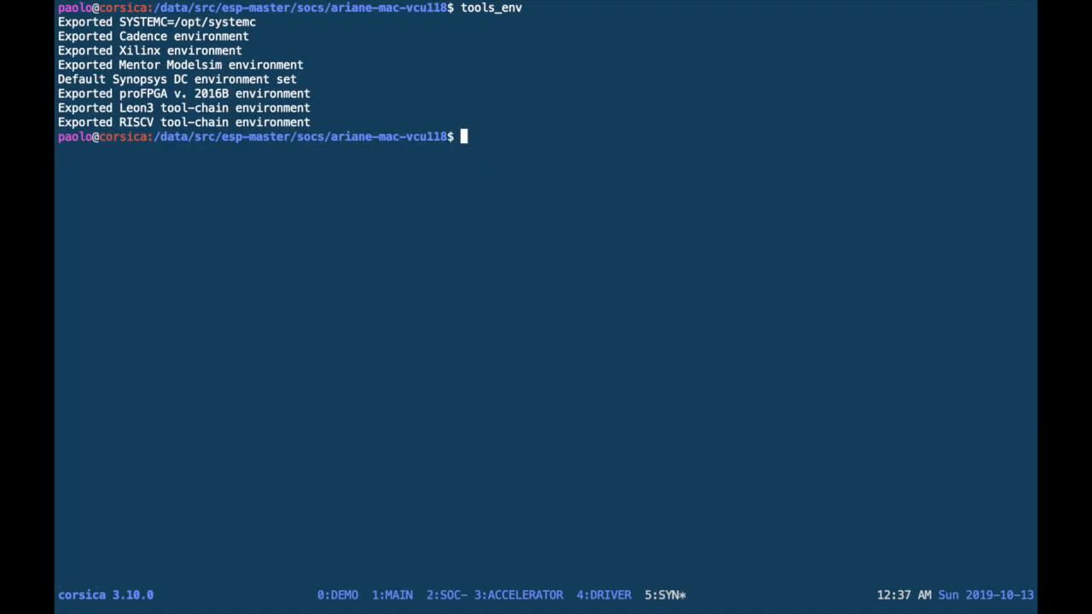
# Start Vivado synthesis with make vivado-syn in the SYN window.
pyautogui.write('m')
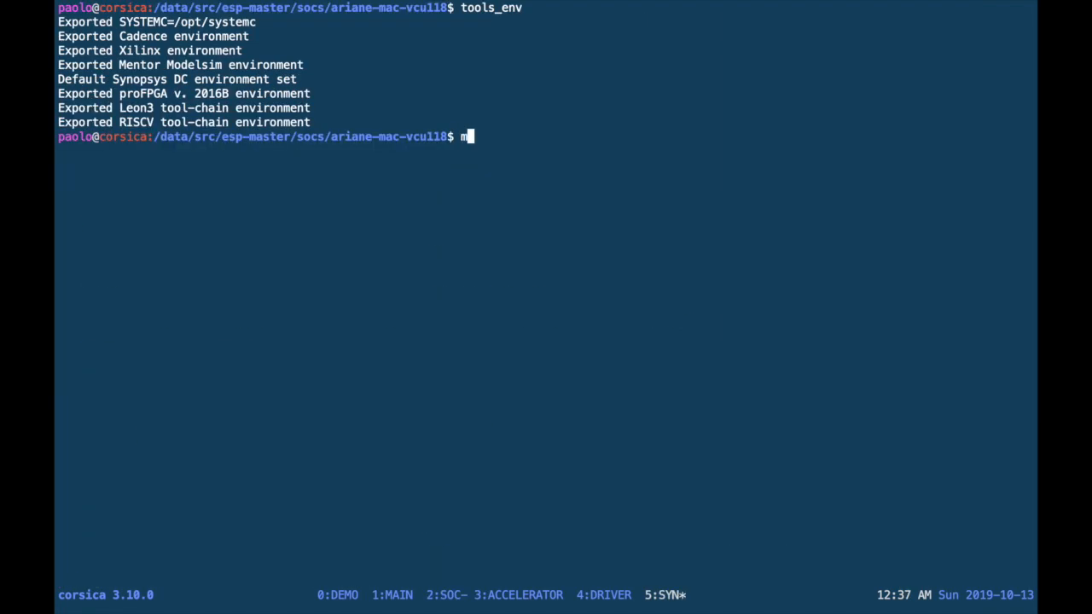
pyautogui.write('ake vivado')
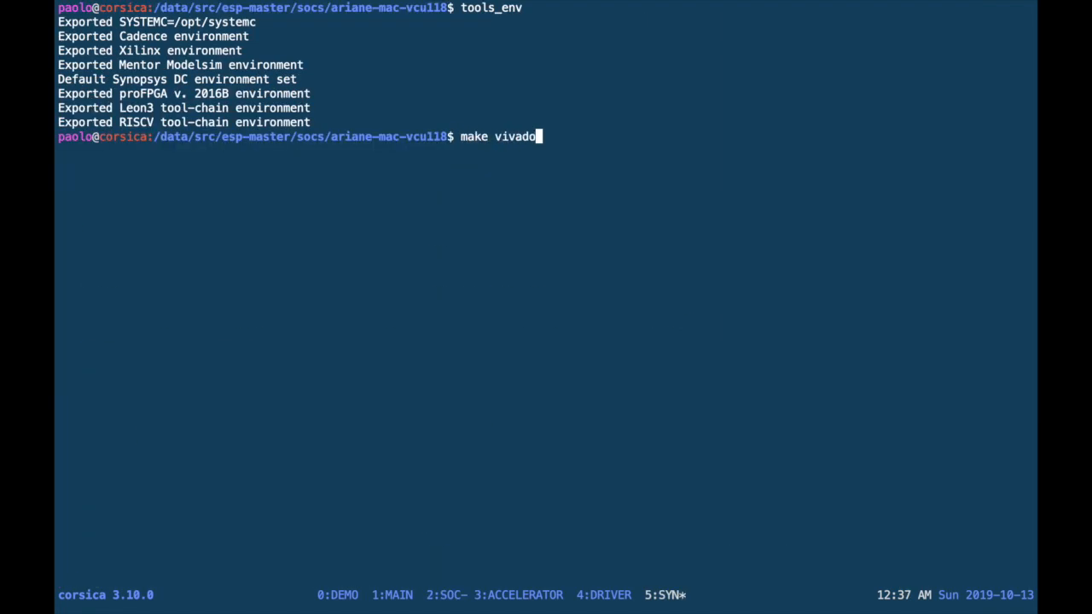
pyautogui.write('-syn')
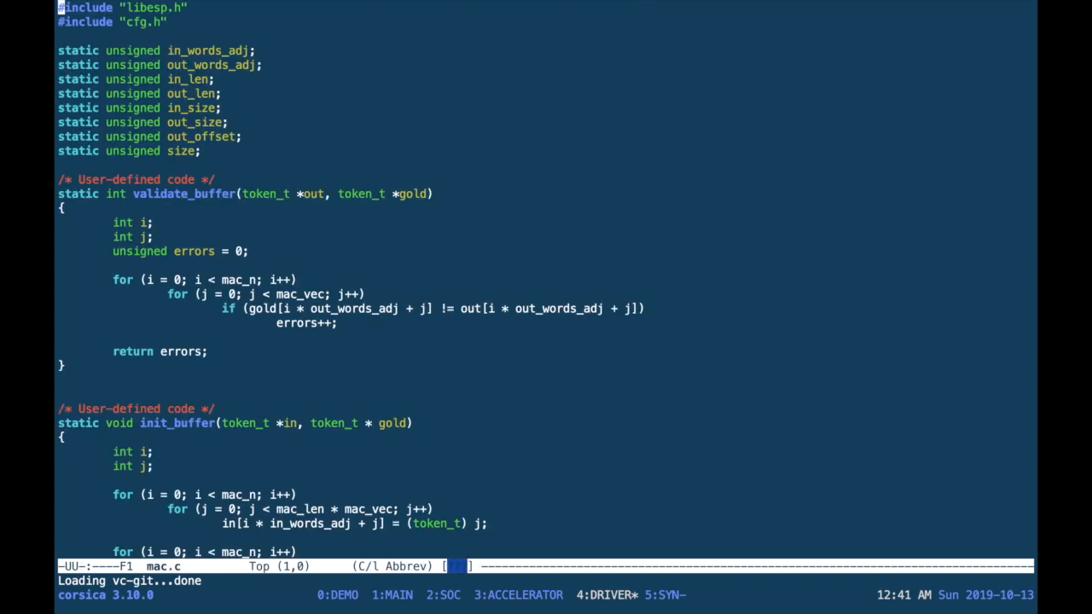
# Search for init_buffer and open ../barec/mac.c to compare the two implementations.
pyautogui.write('init_bu')
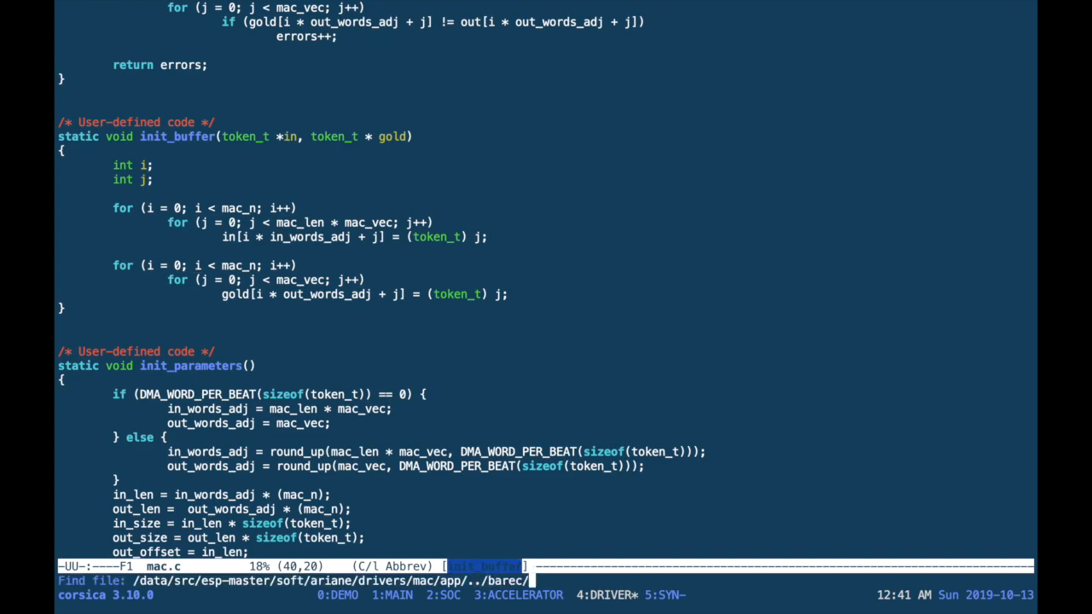
pyautogui.write('mac.')
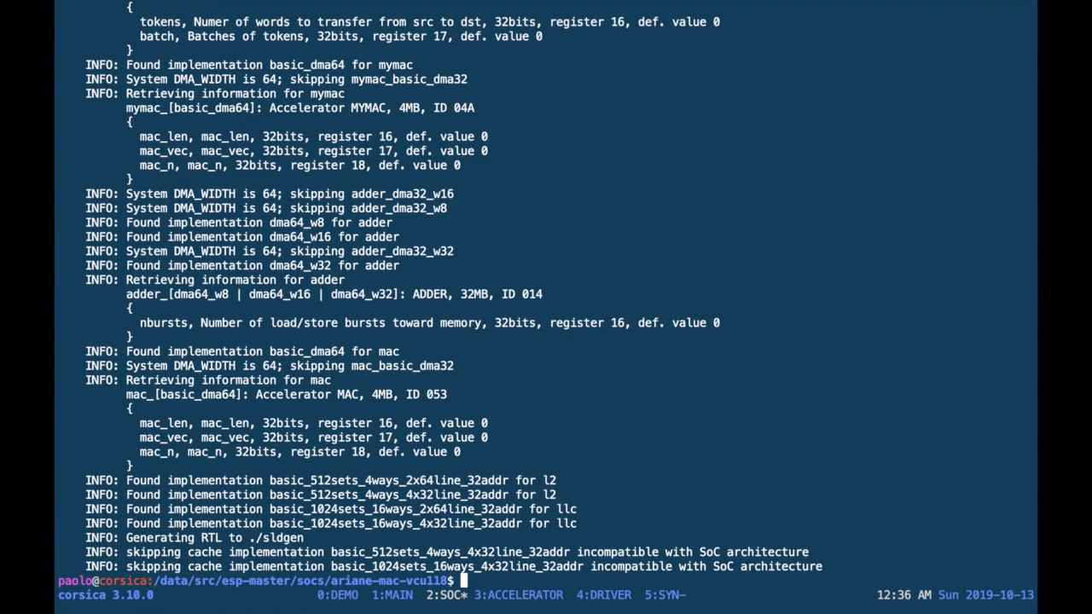
# Recall the make target for ModelSim, then run -a the simulation and follow its output to PASS.
pyautogui.write('make ma')
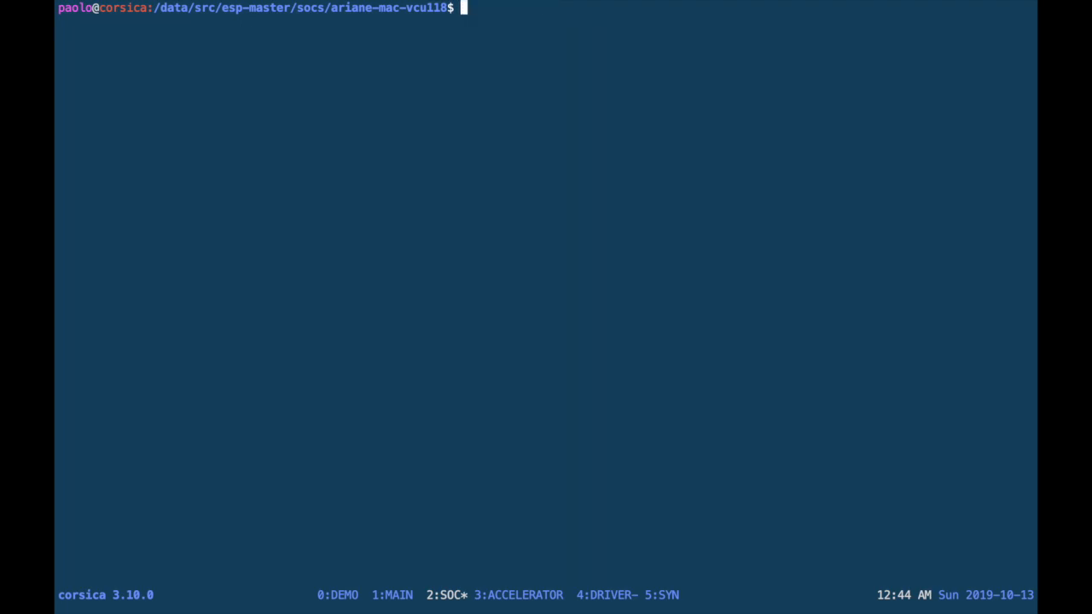
pyautogui.press('ctrl+r')
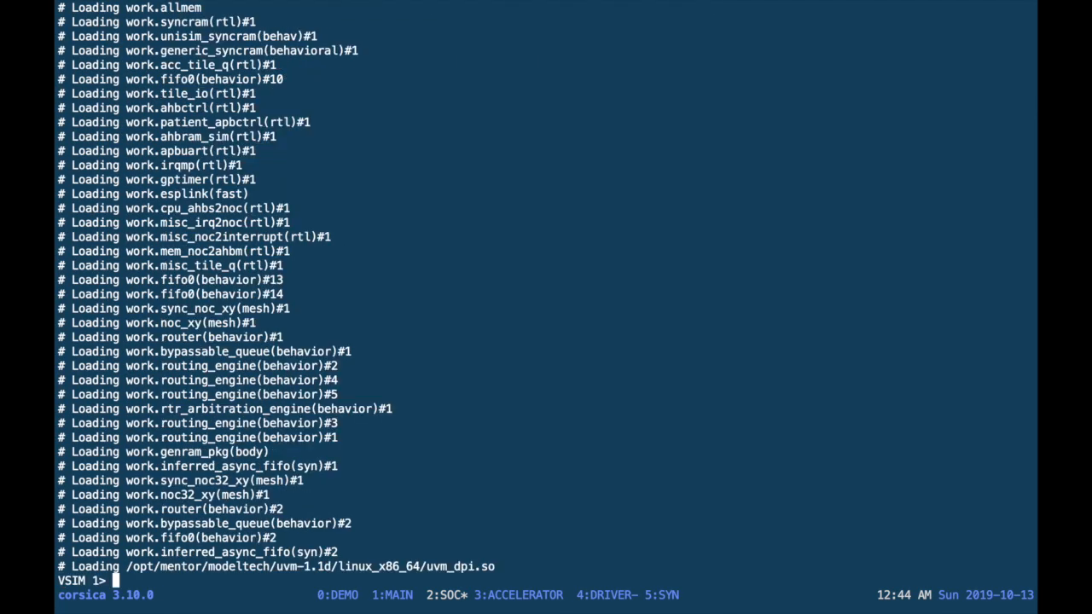
pyautogui.write('run -a')
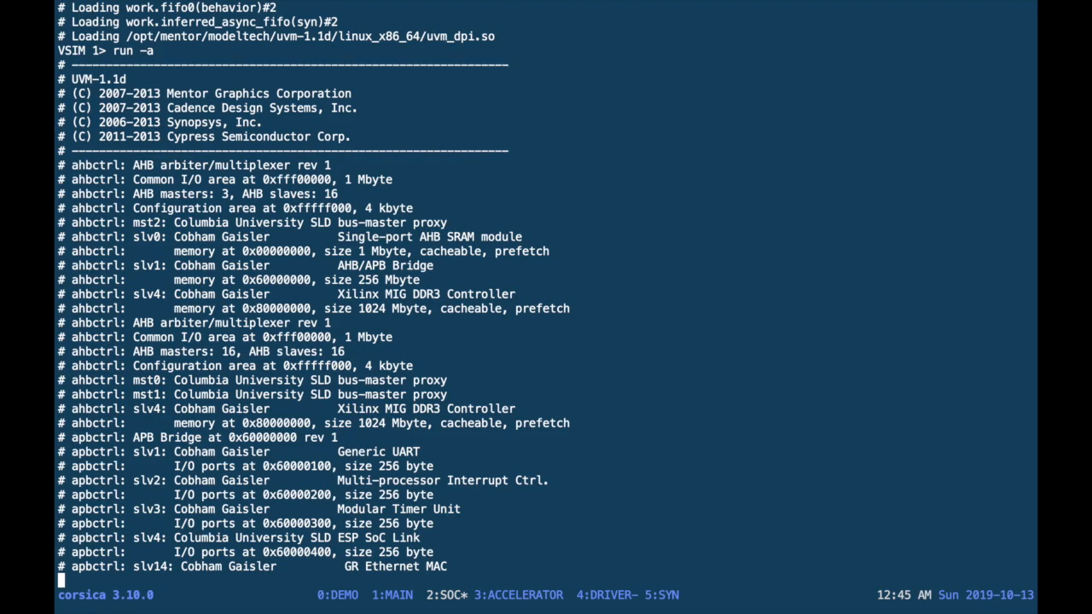
pyautogui.scroll(-3)
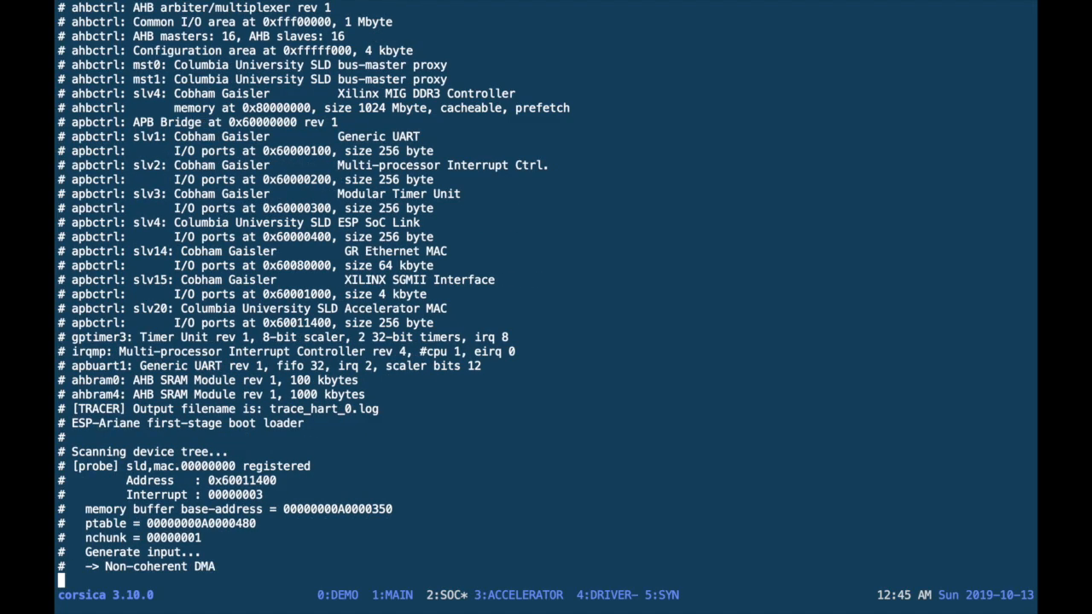
pyautogui.scroll(-3)
pyautogui.write('exit')
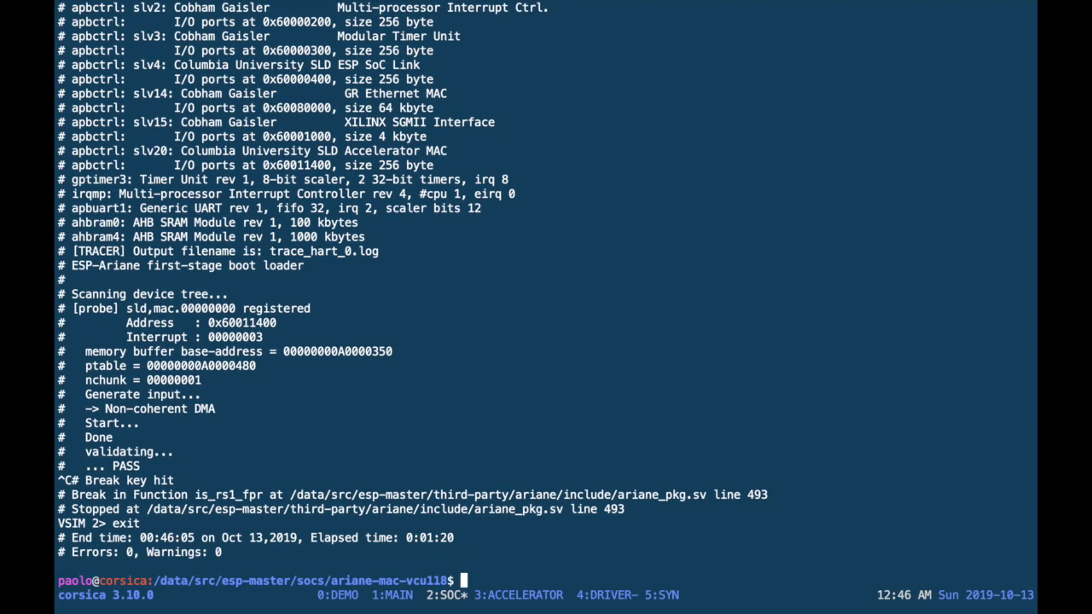
# Build the Linux MAC test application with make mac-app, then start make linux.
pyautogui.write('ma')
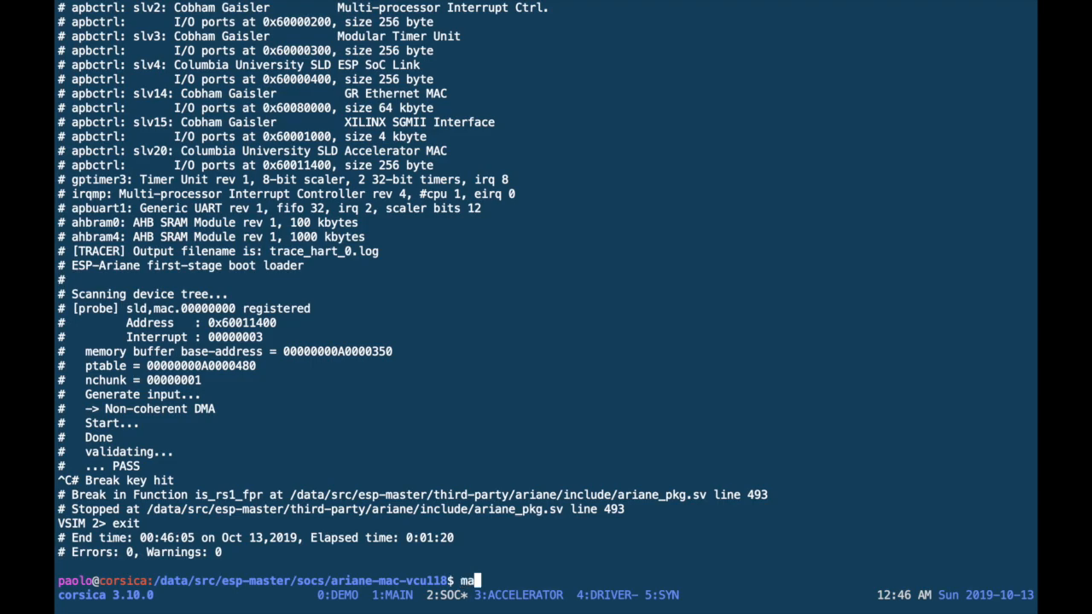
pyautogui.write('ke mac-app')
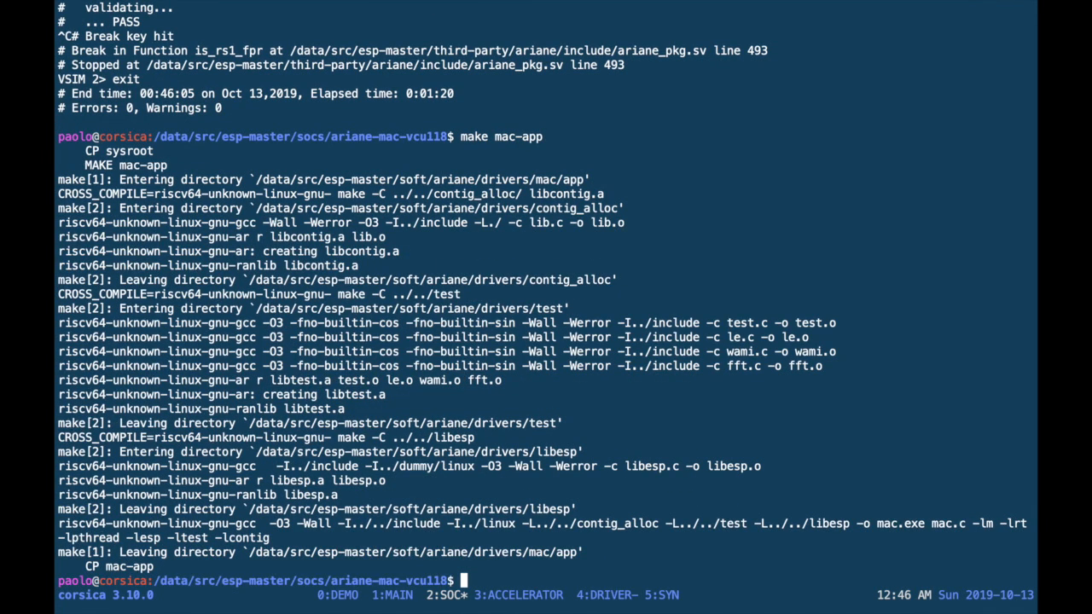
pyautogui.write('m')
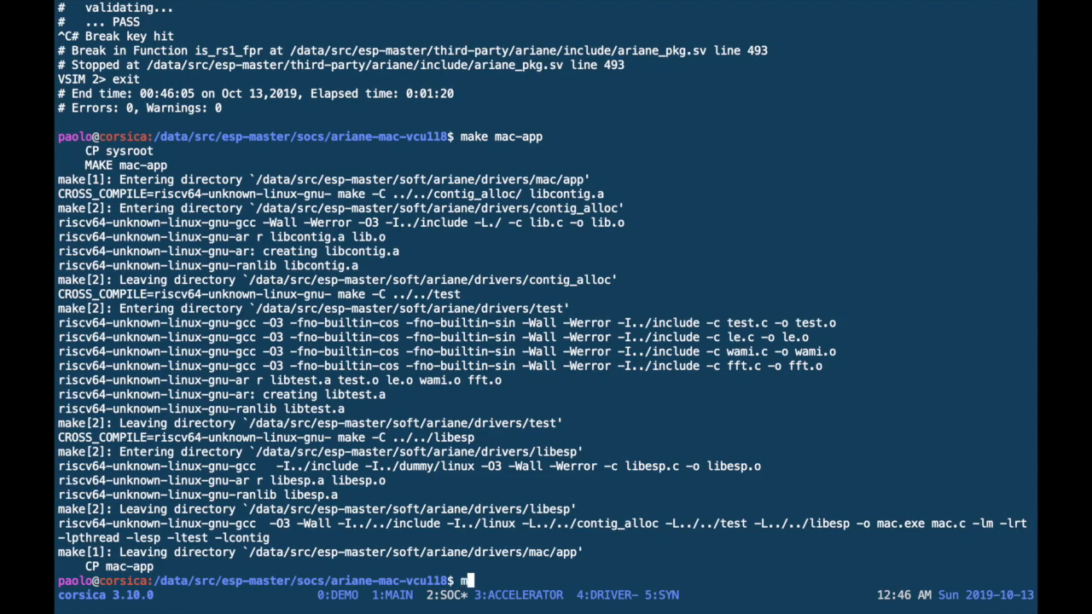
pyautogui.write('ake linux -j 8')
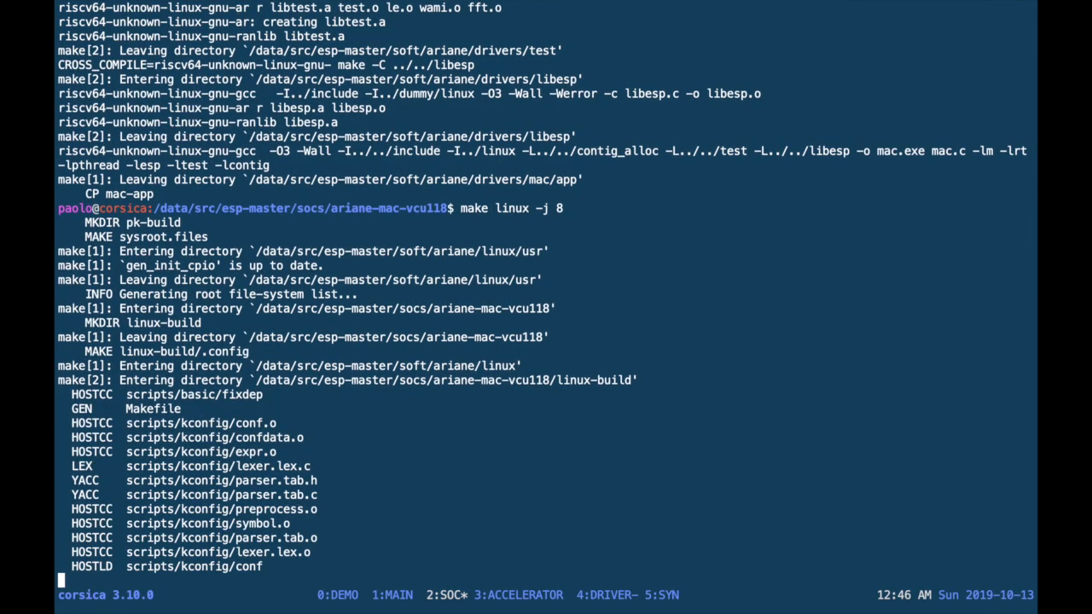
# Scroll through the make linux -j 8 kernel and root file system build output.
pyautogui.scroll(-3)
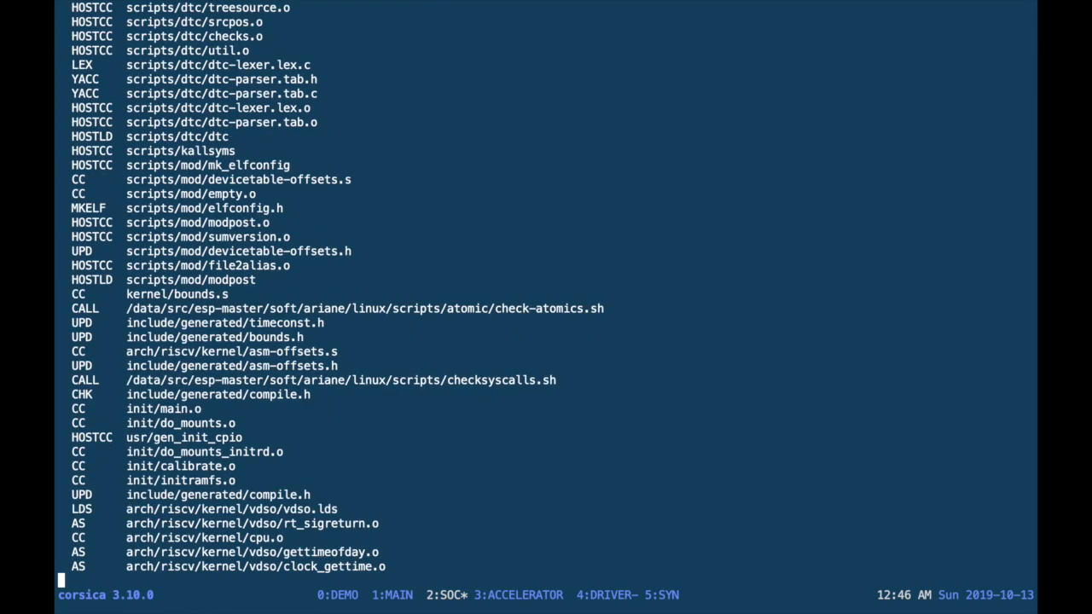
pyautogui.scroll(-3)
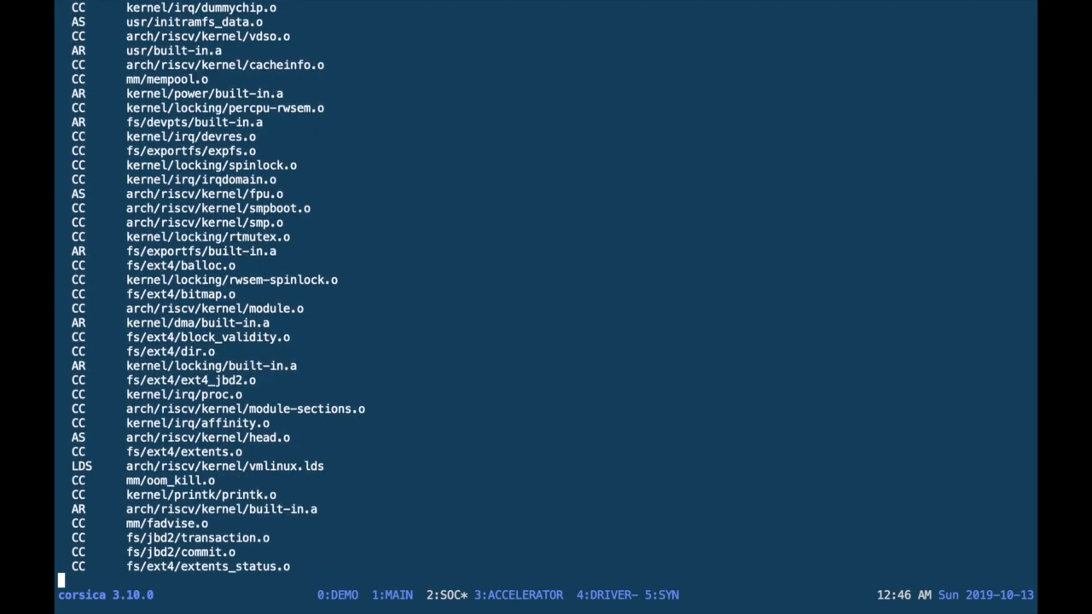
pyautogui.scroll(-3)
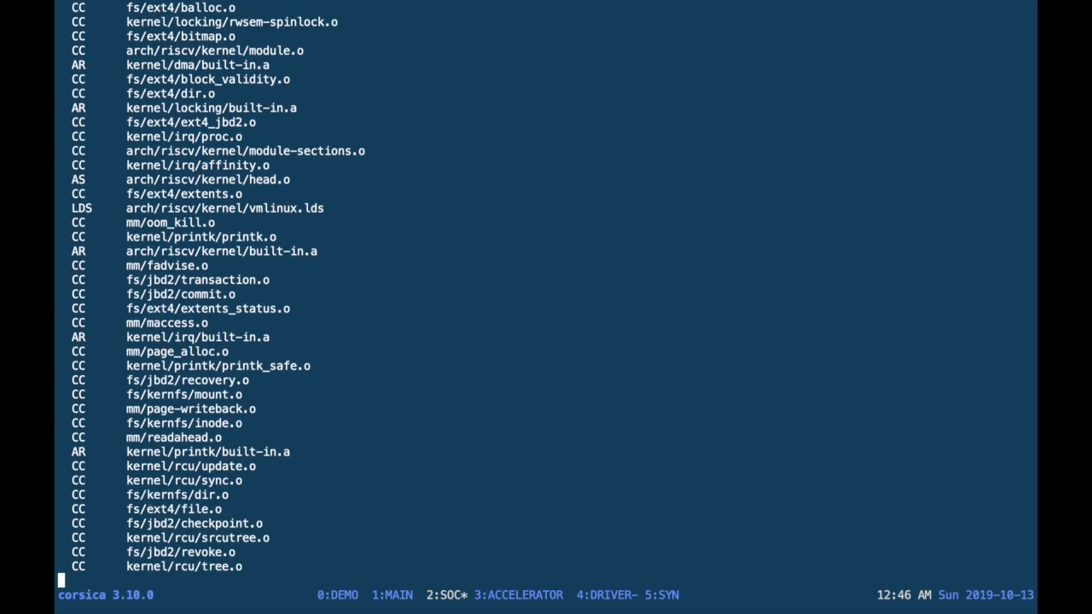
pyautogui.scroll(-3)
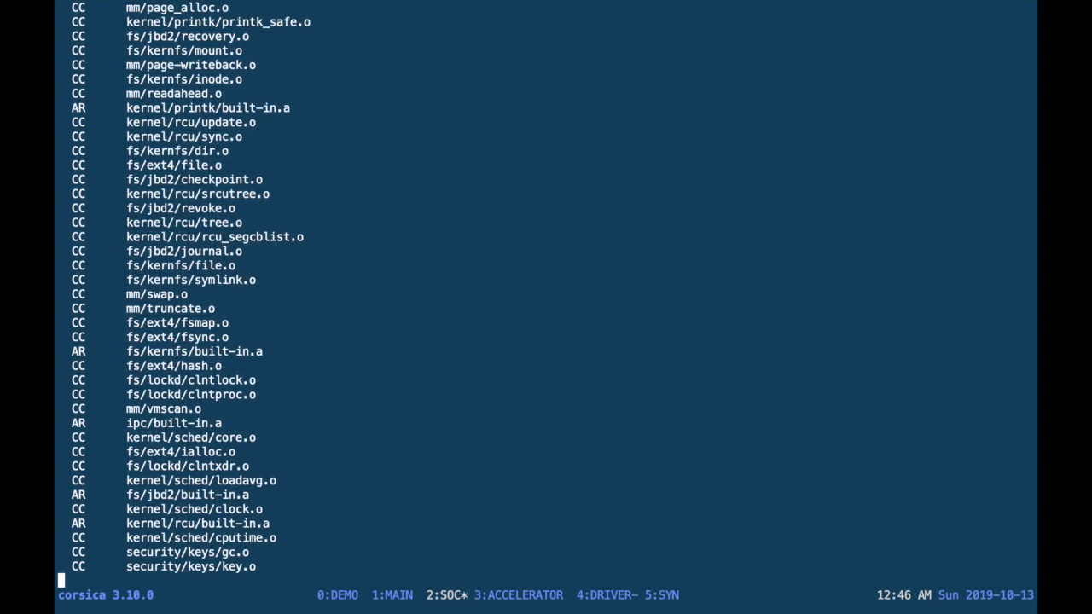
pyautogui.scroll(-3)
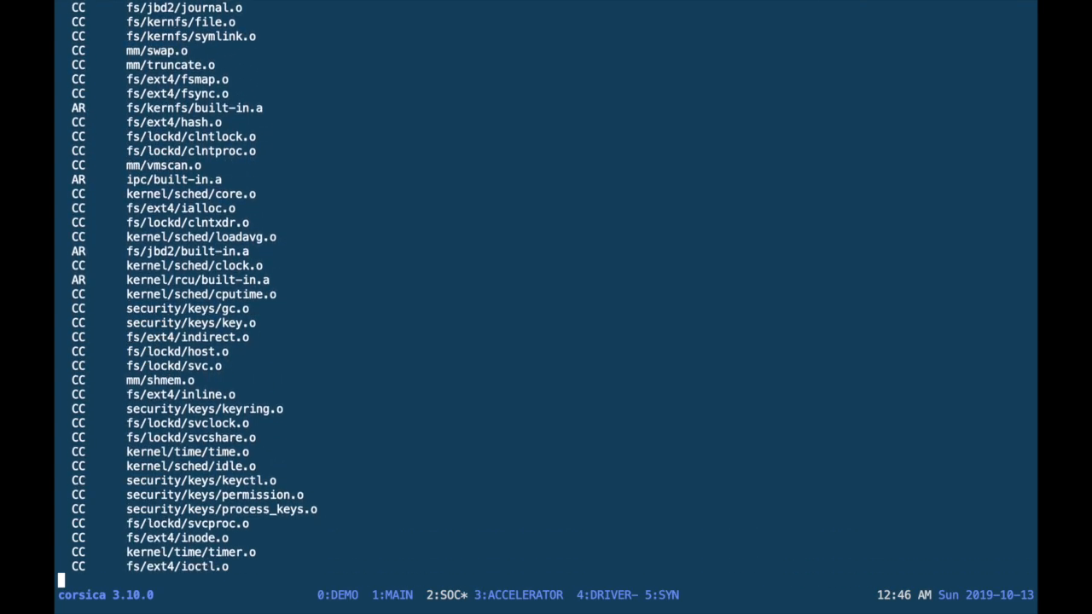
pyautogui.scroll(-3)
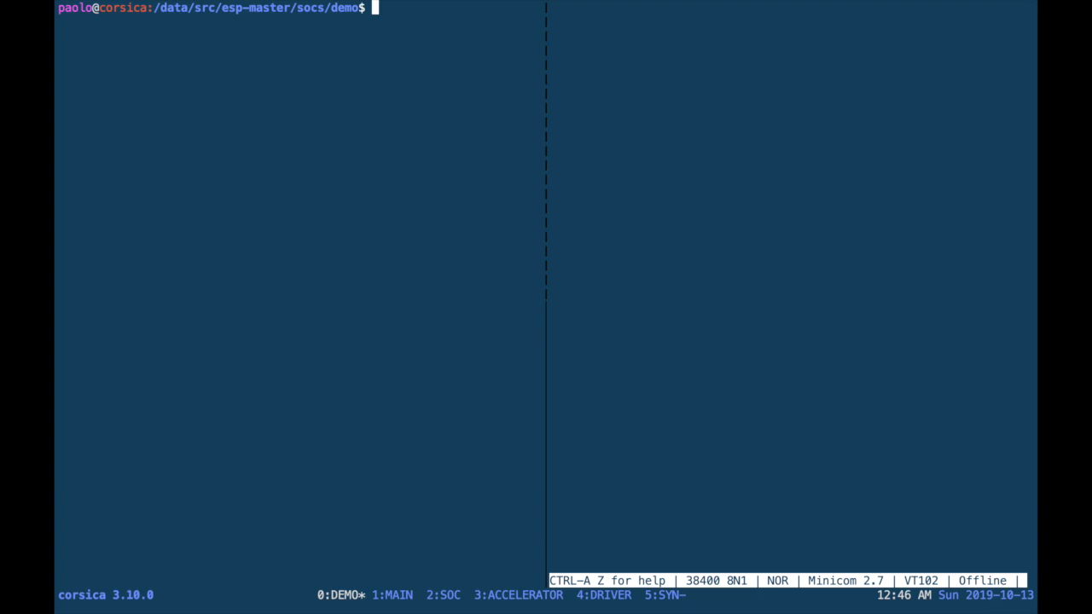
# Run make fpga-program from the demo folder and watch the boot loader run the MAC test.
pyautogui.write('m')
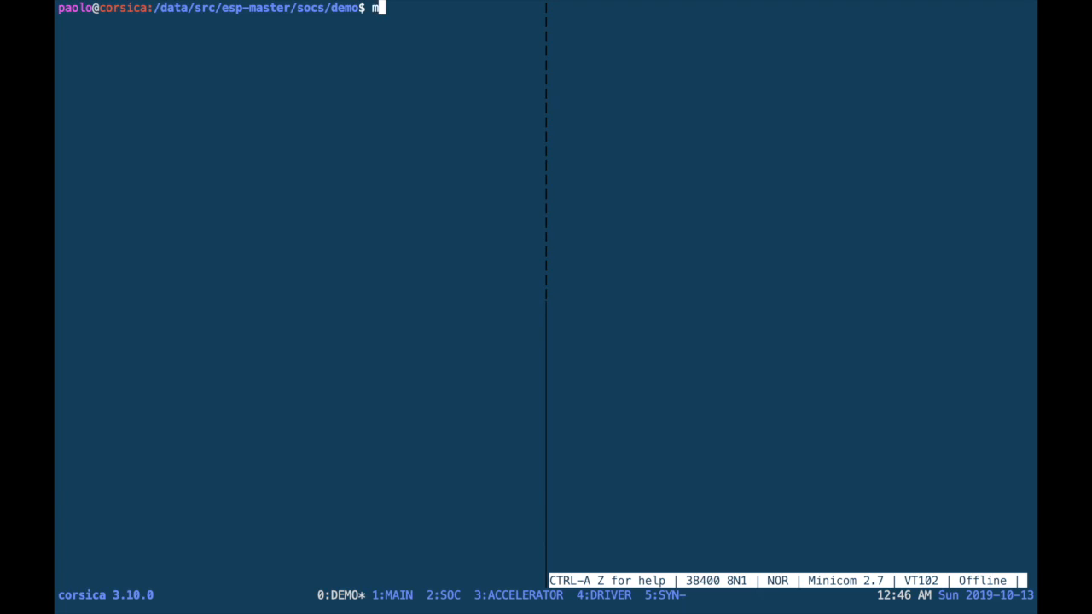
pyautogui.write('ake fpga')
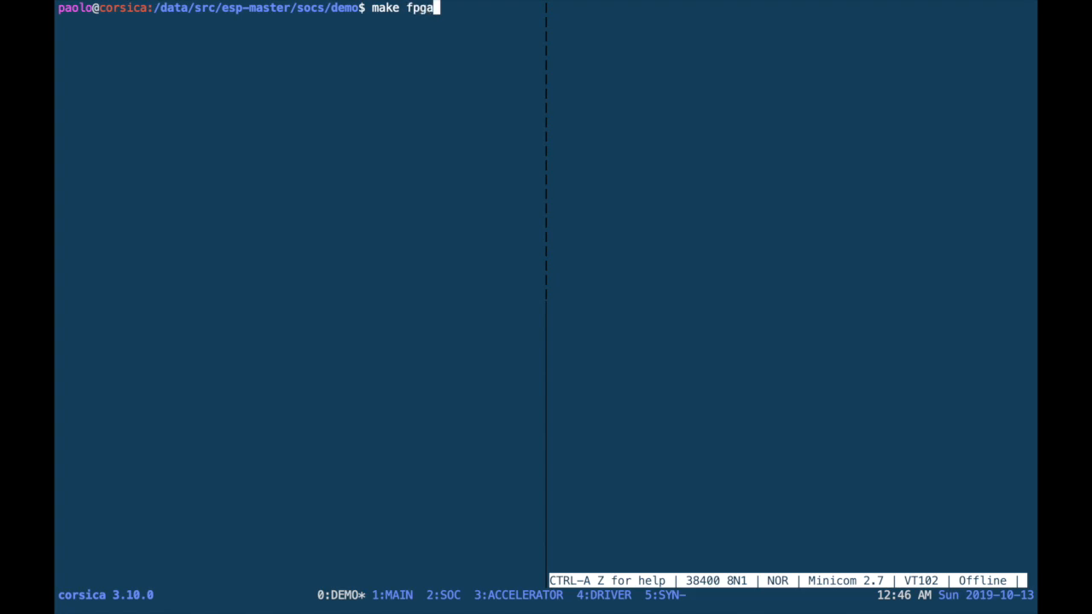
pyautogui.write('-progra')
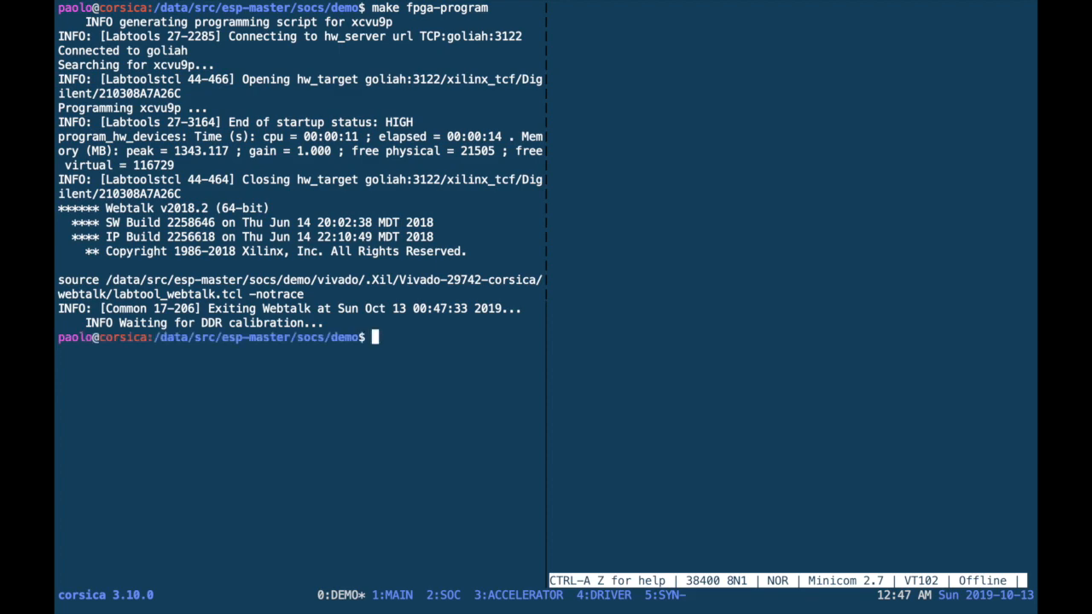
pyautogui.write('make fpga-')
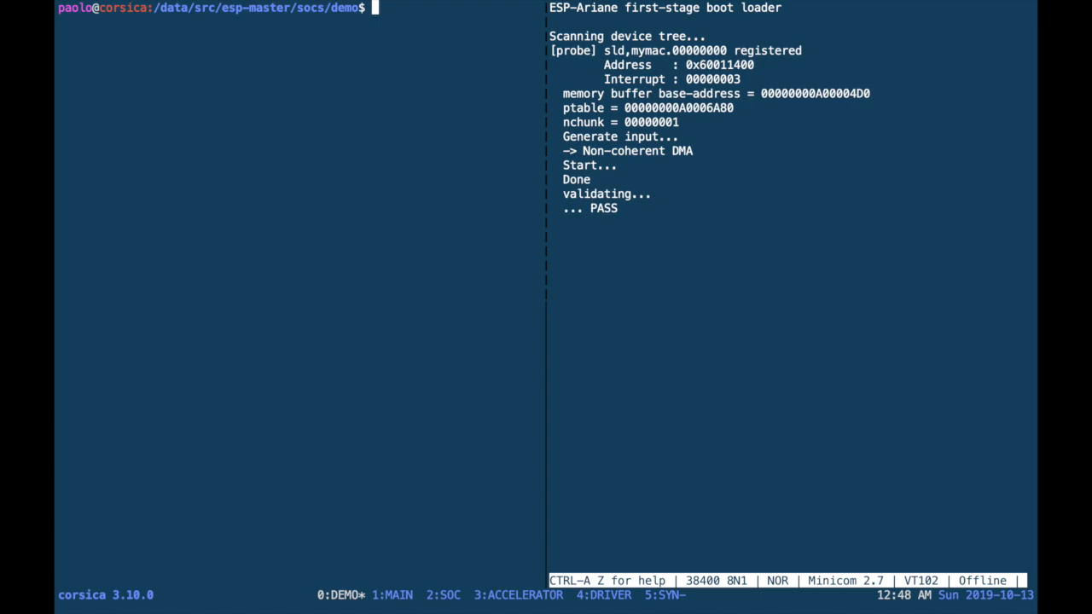
# Run 'make fpga-run-linux' to load the binaries and boot Linux on the board.
pyautogui.write('make fpga')
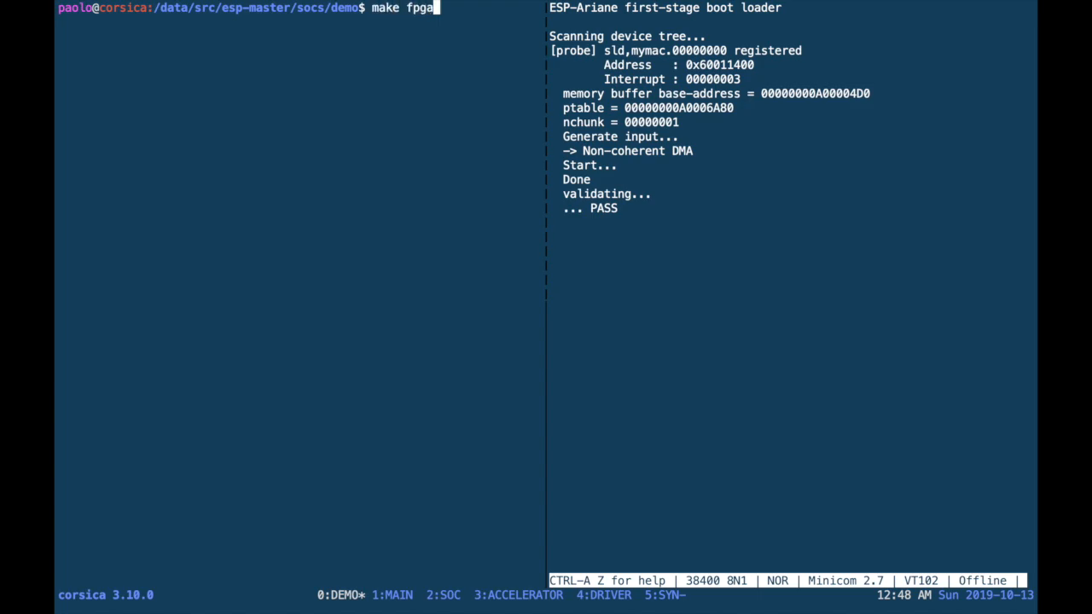
pyautogui.write('-run-linux')
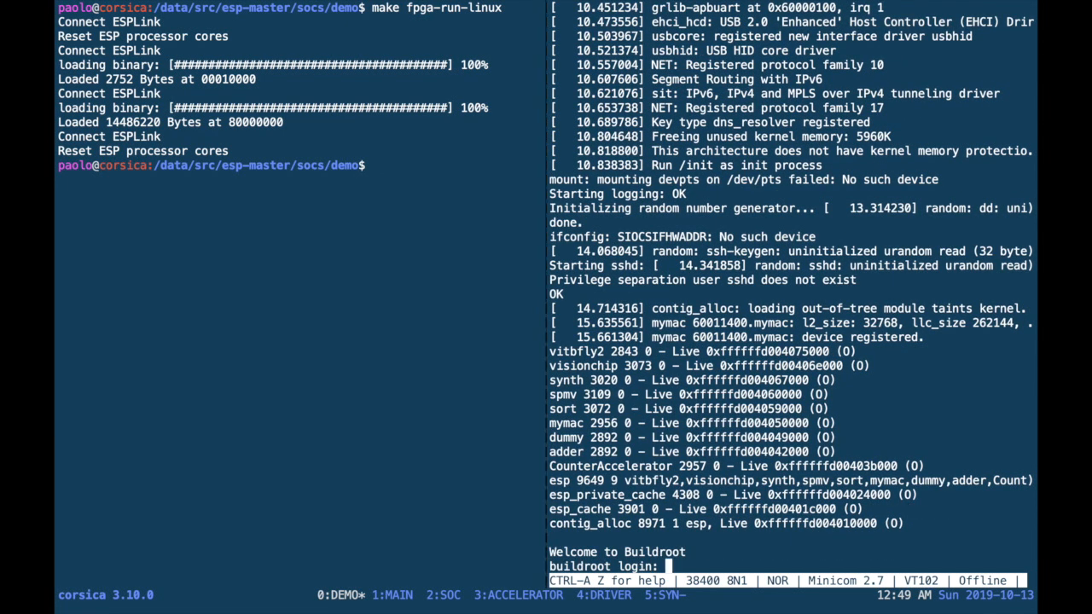
# Log in as root, change to /applications/test/ and run ./mymac.exe.
pyautogui.write('root')
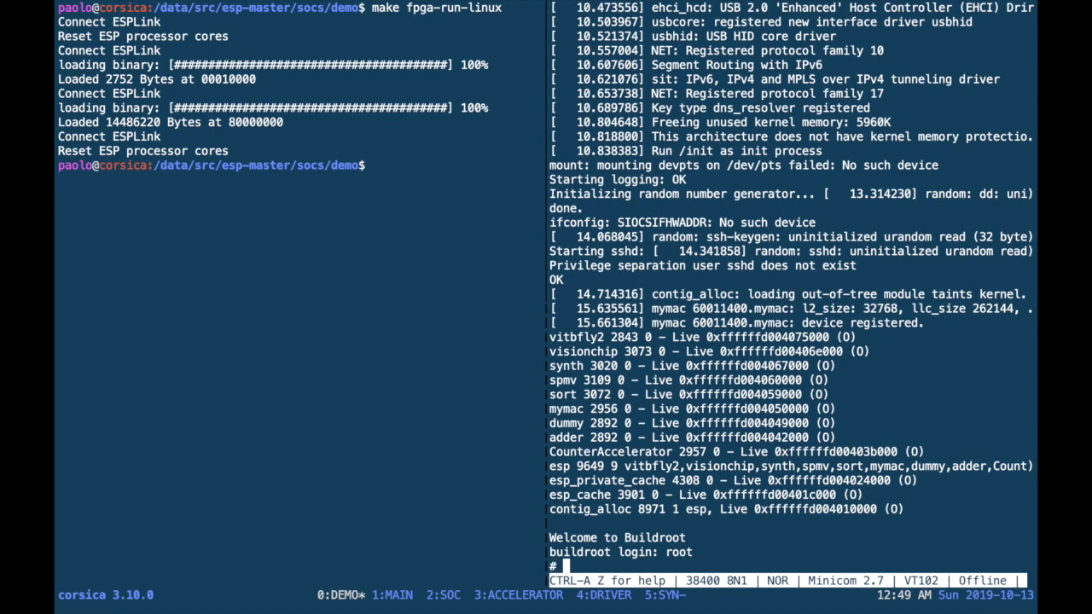
pyautogui.write('cd /applications/test/')
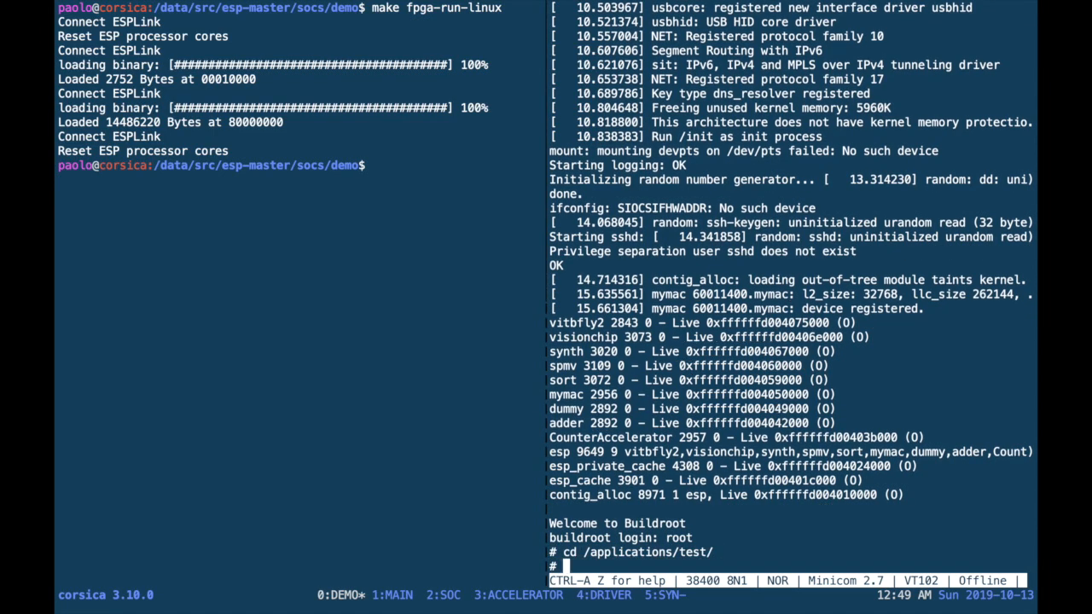
pyautogui.write('./mymac.exe')
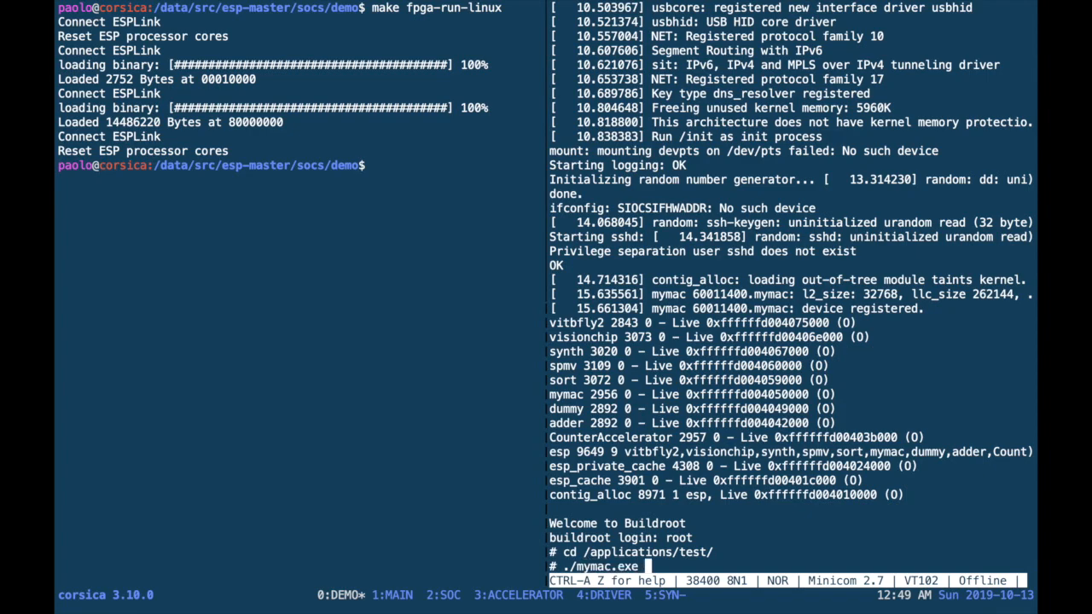